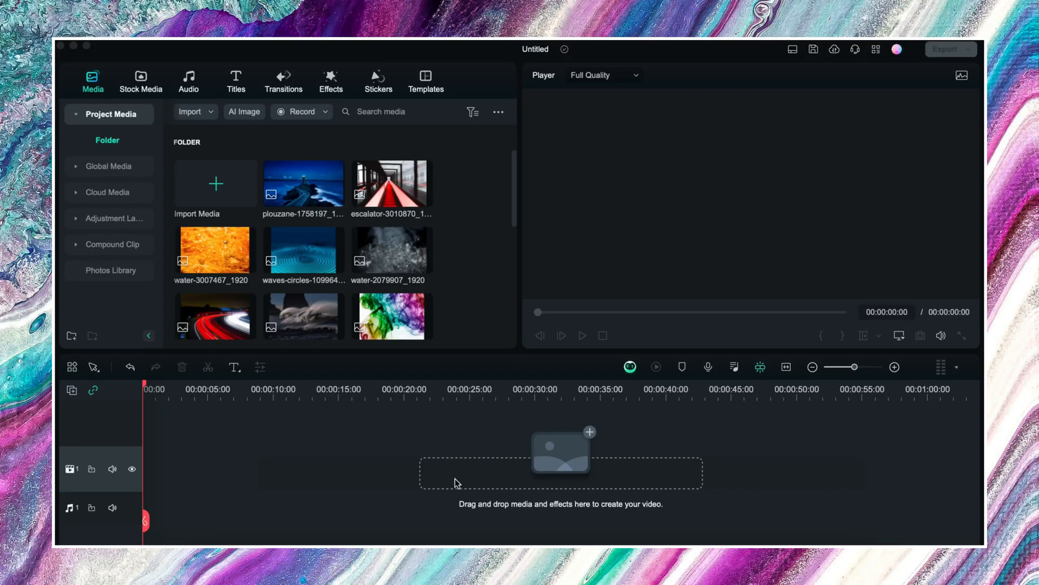
mouse_move(469, 293)
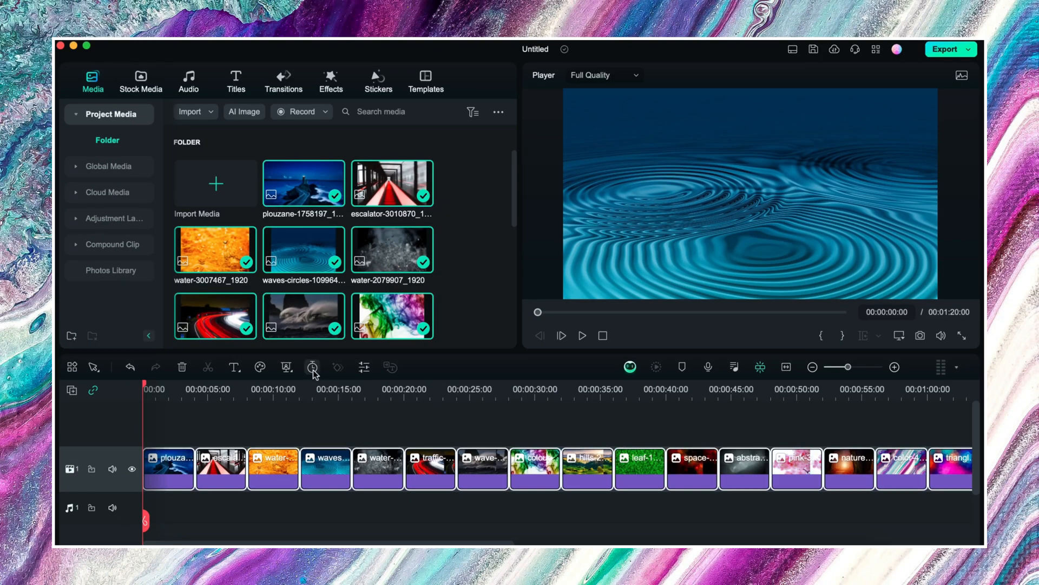
Shorten every photo clip to a tiny duration so the sequence lasts under two seconds.
left_click(312, 367)
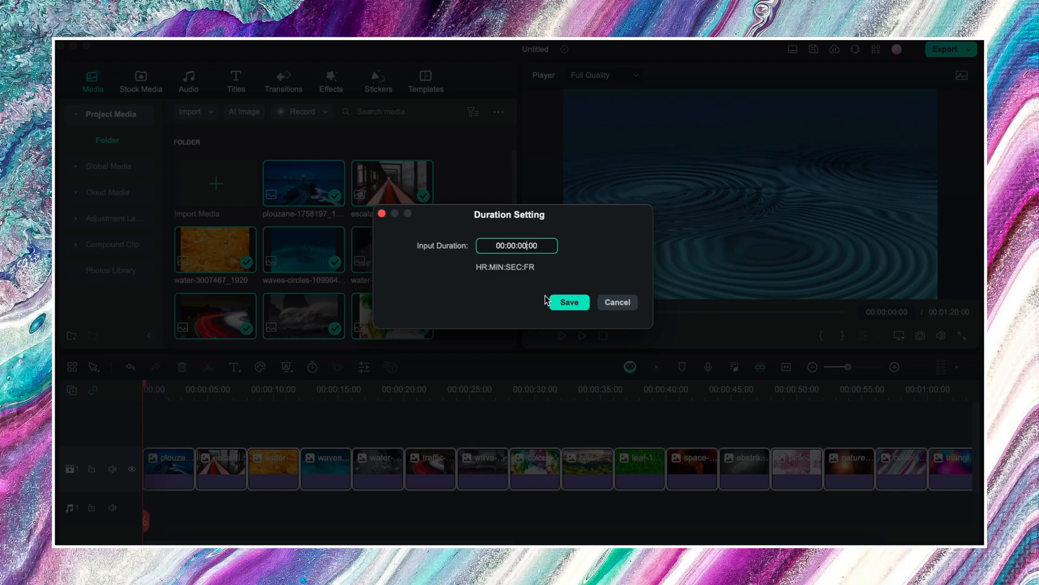
left_click(569, 302)
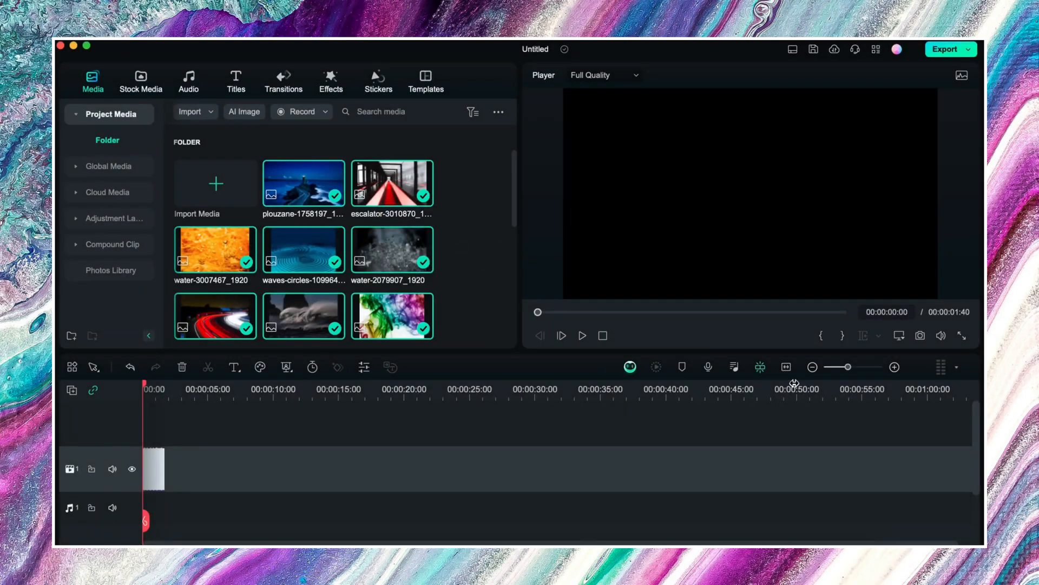
Zoom the timeline in on the short photo clips and bring up their context menu.
left_click_drag(838, 367, 863, 366)
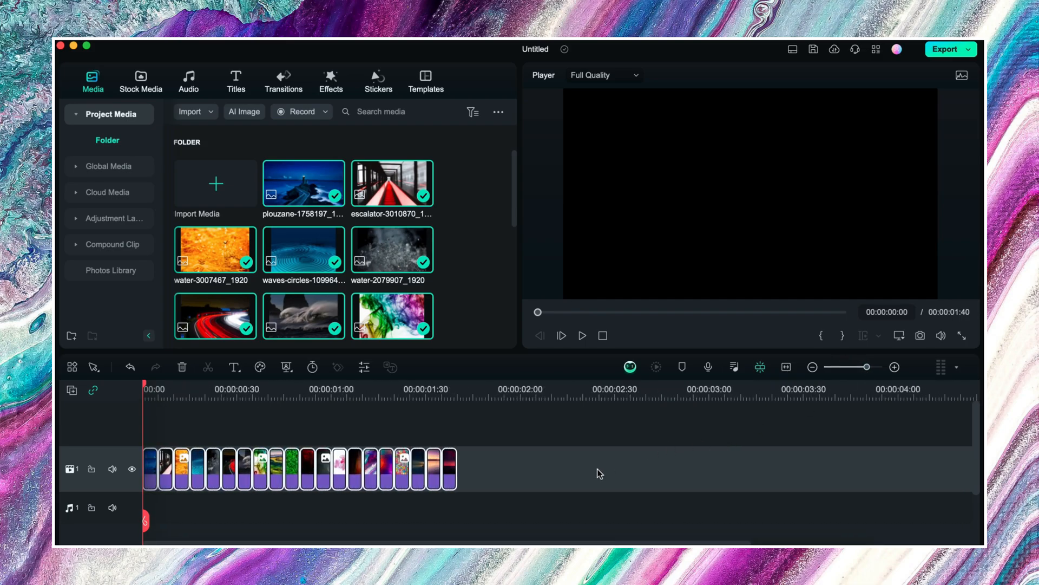
right_click(307, 467)
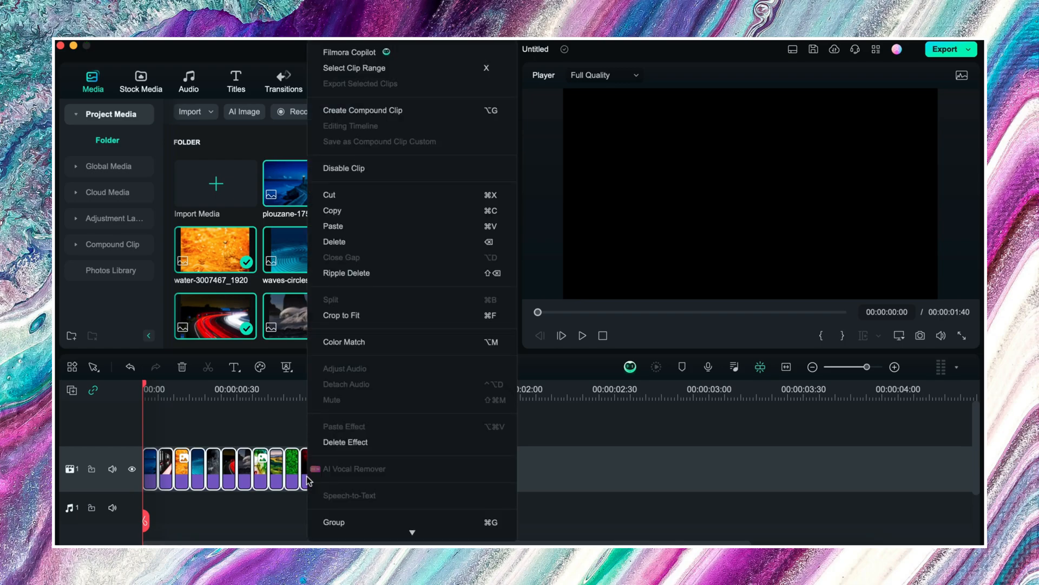
mouse_move(399, 315)
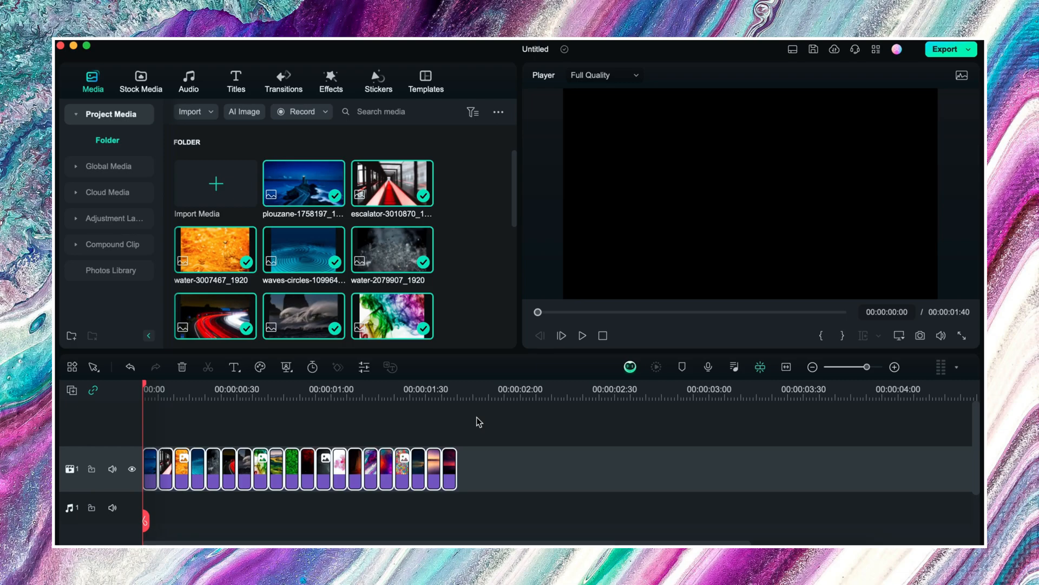
mouse_move(481, 425)
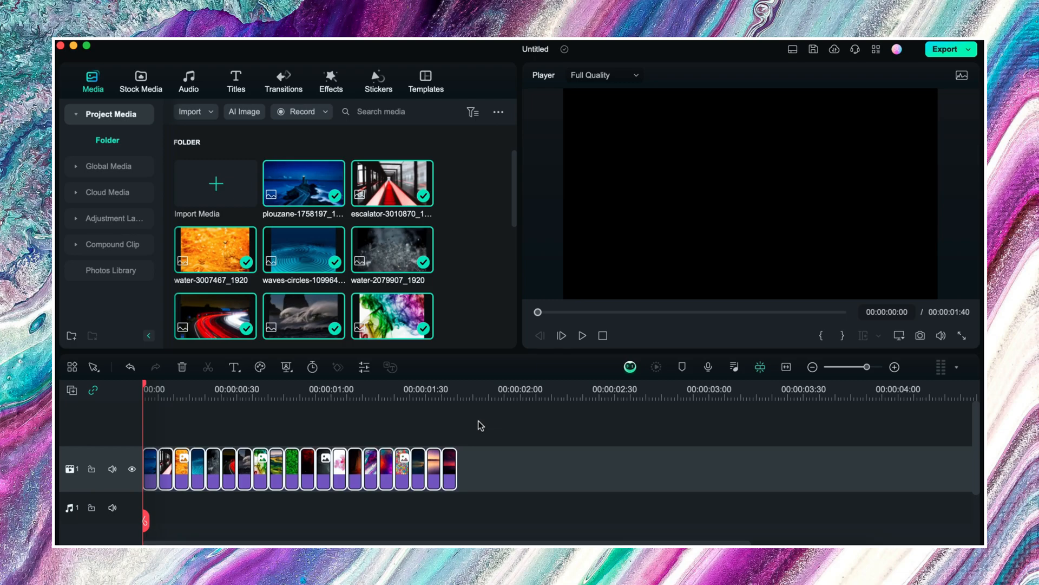
Paste another copy of the photo clips onto the timeline.
right_click(291, 464)
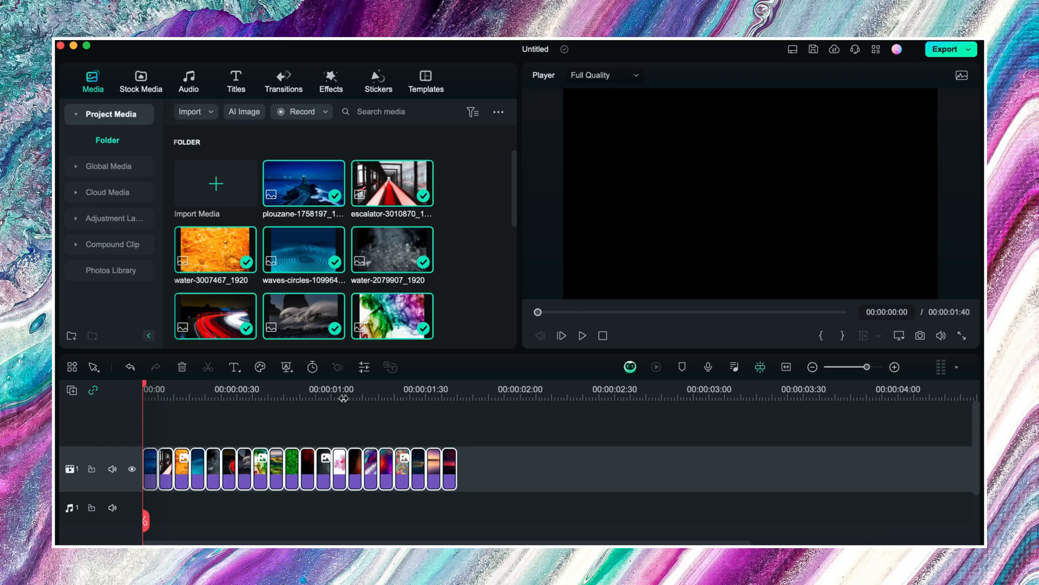
mouse_move(340, 431)
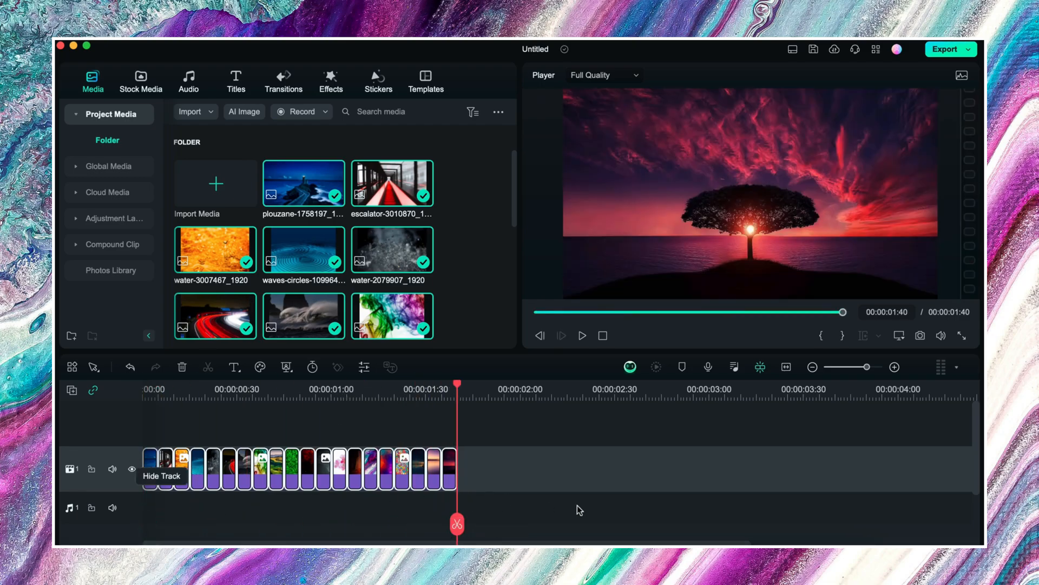
mouse_move(602, 528)
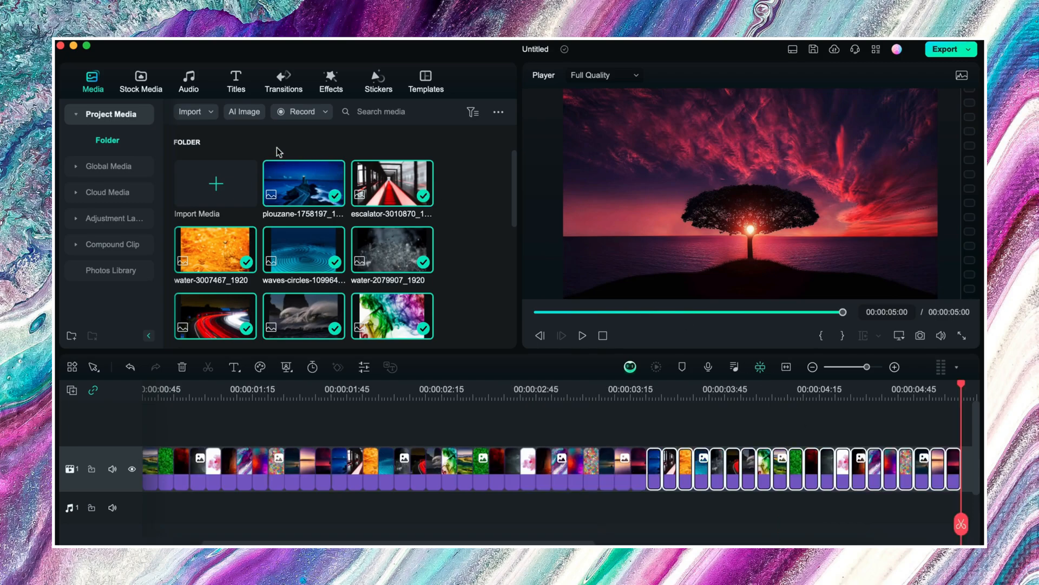
Stack a Black color clip on track 2 and a Default Title on track 3.
left_click(141, 80)
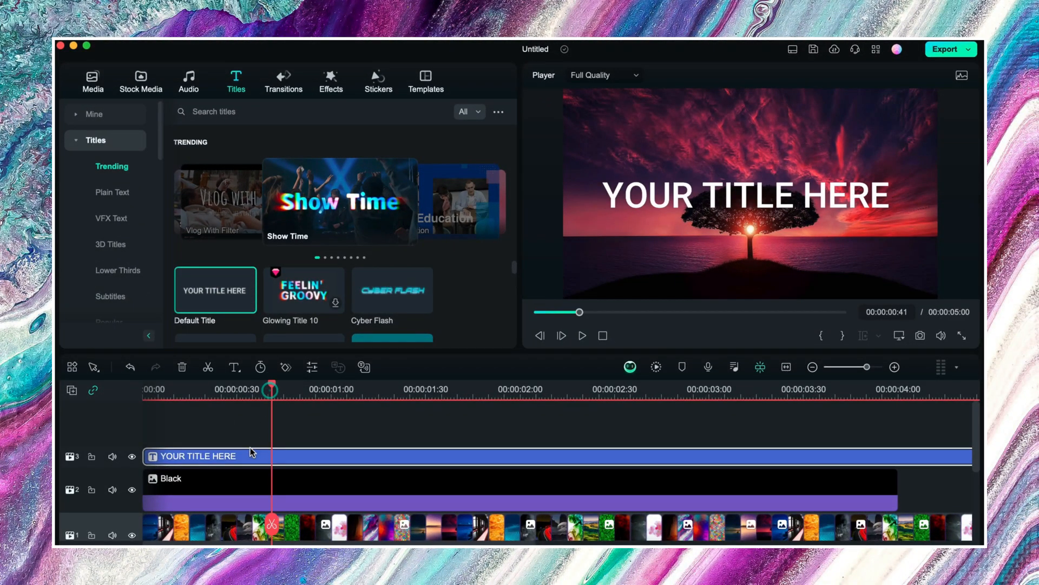
Retype the title as FILMORA in Impact at size 100 and confirm.
double_click(197, 455)
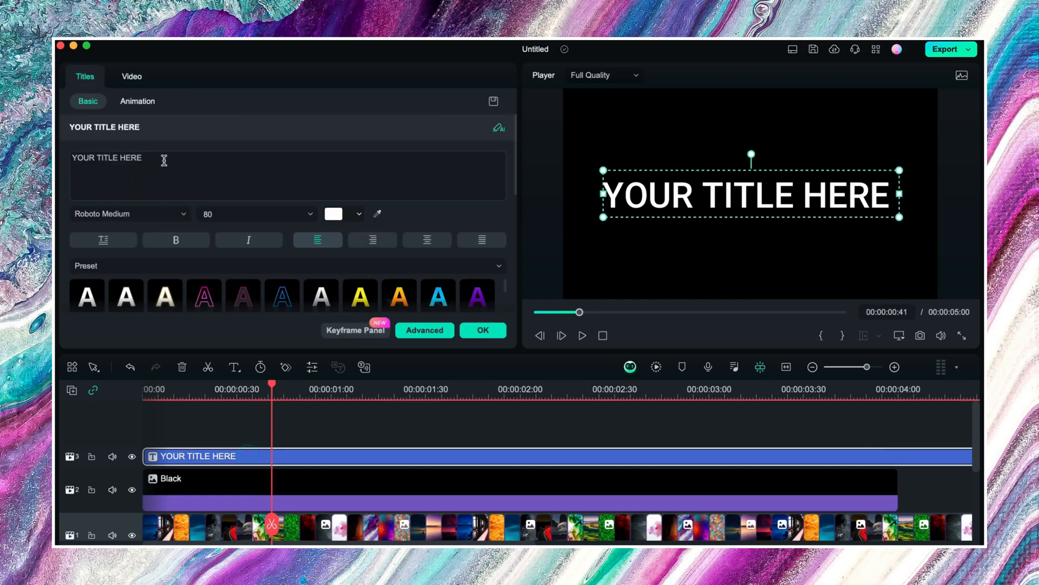
double_click(106, 157)
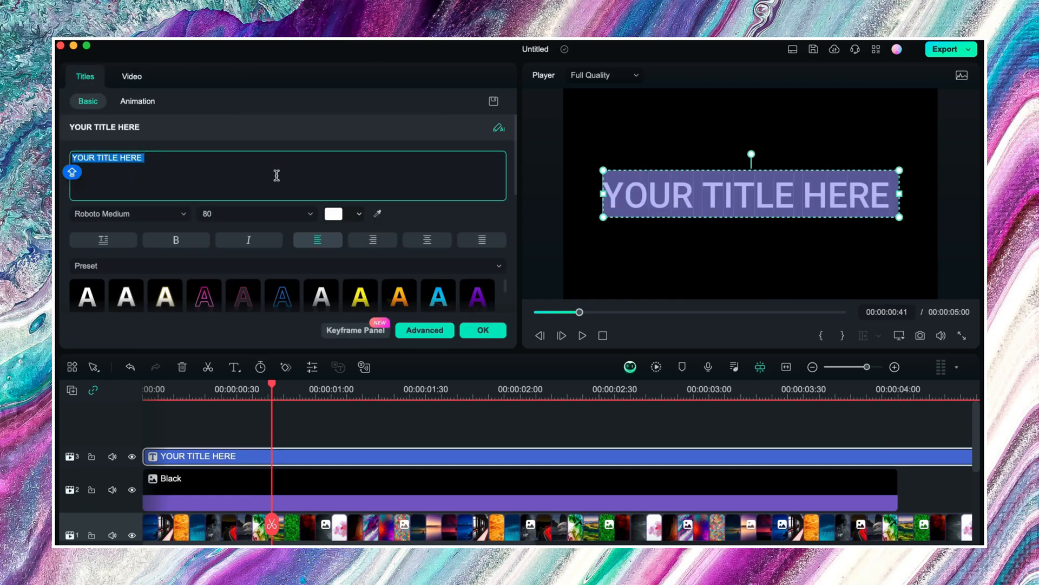
left_click(130, 213)
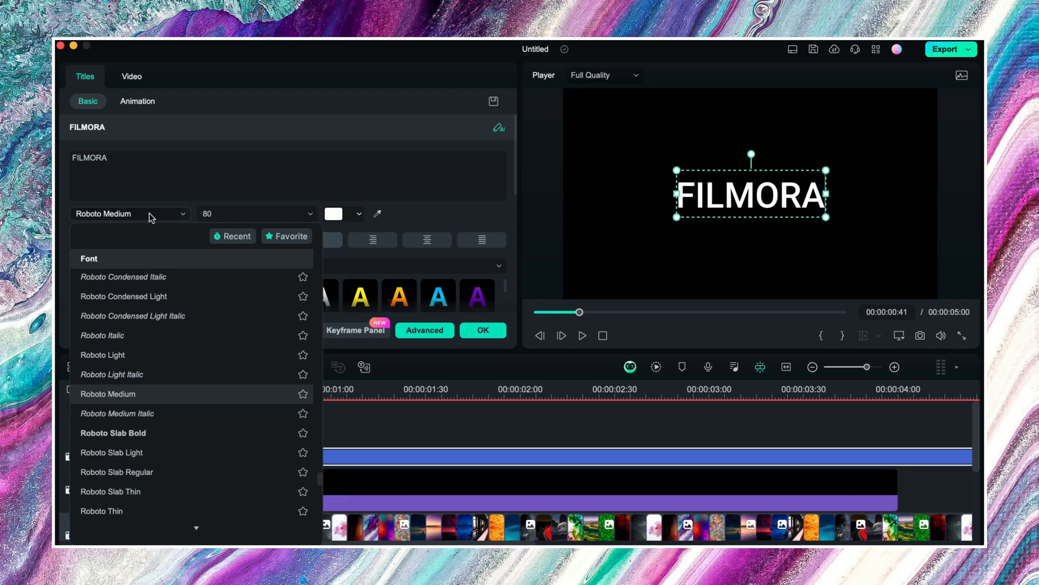
left_click(129, 214)
type("100")
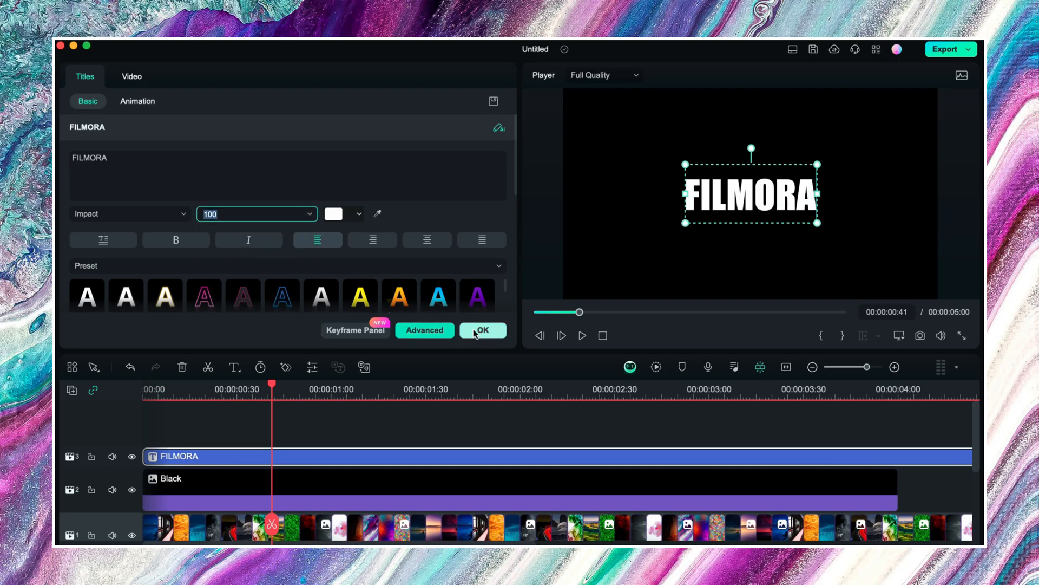
left_click(483, 331)
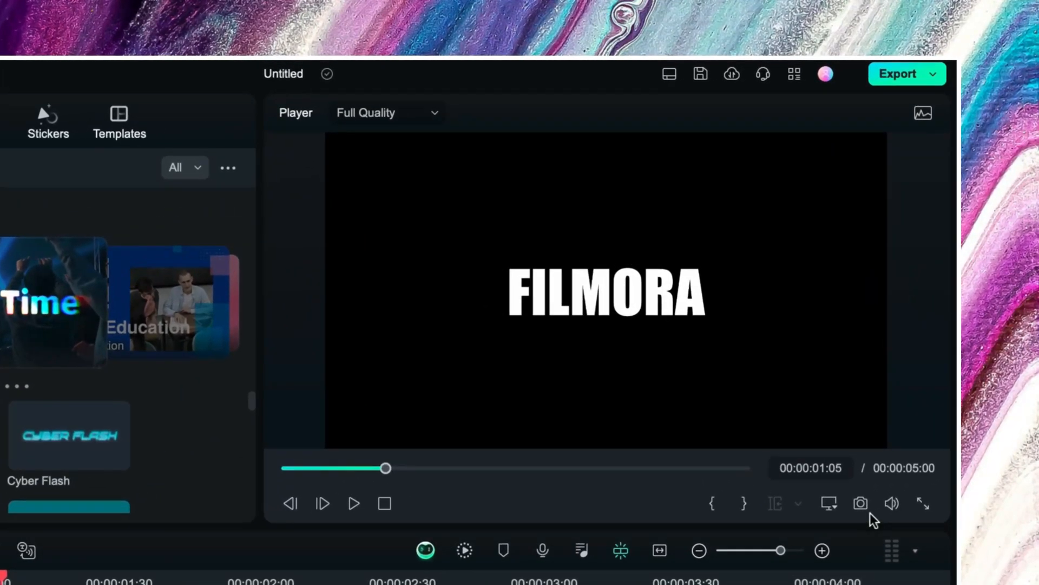
Capture a PNG snapshot of the FILMORA frame into the media library.
left_click(860, 503)
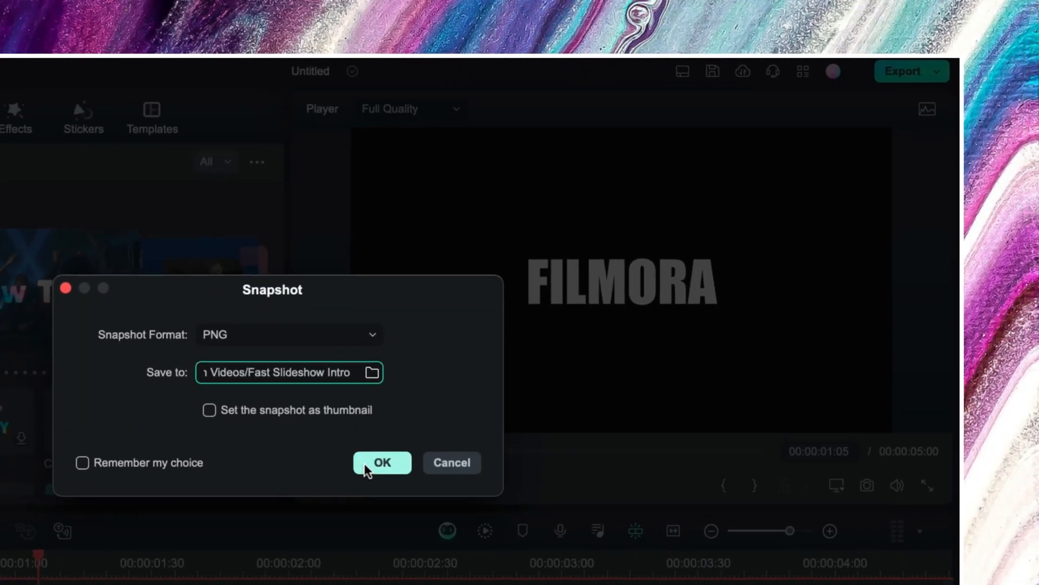
left_click(382, 461)
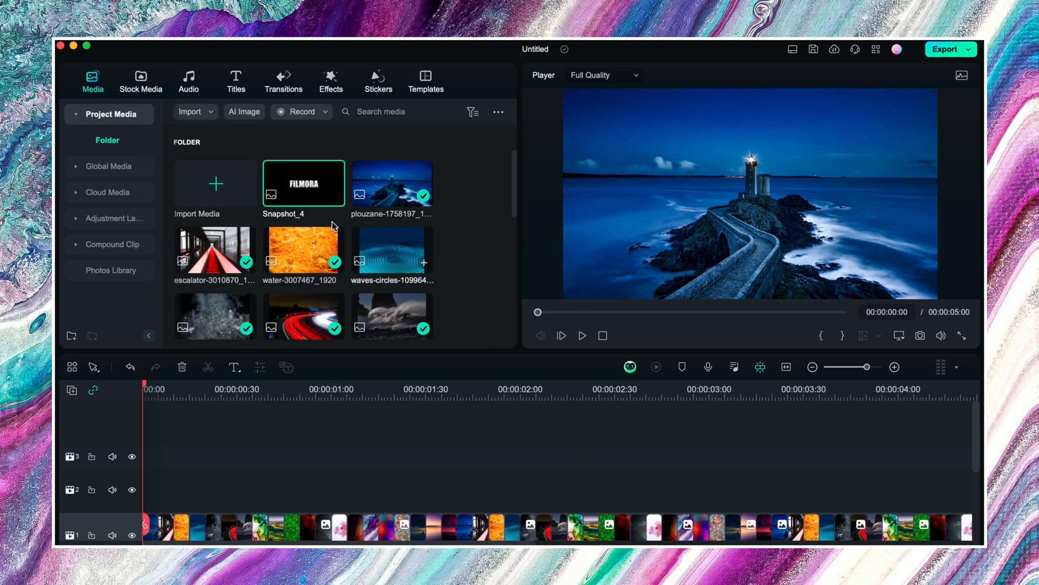
Drop Snapshot_4 onto track 2 and extend it to 00:00:05:00.
left_click_drag(303, 183, 169, 472)
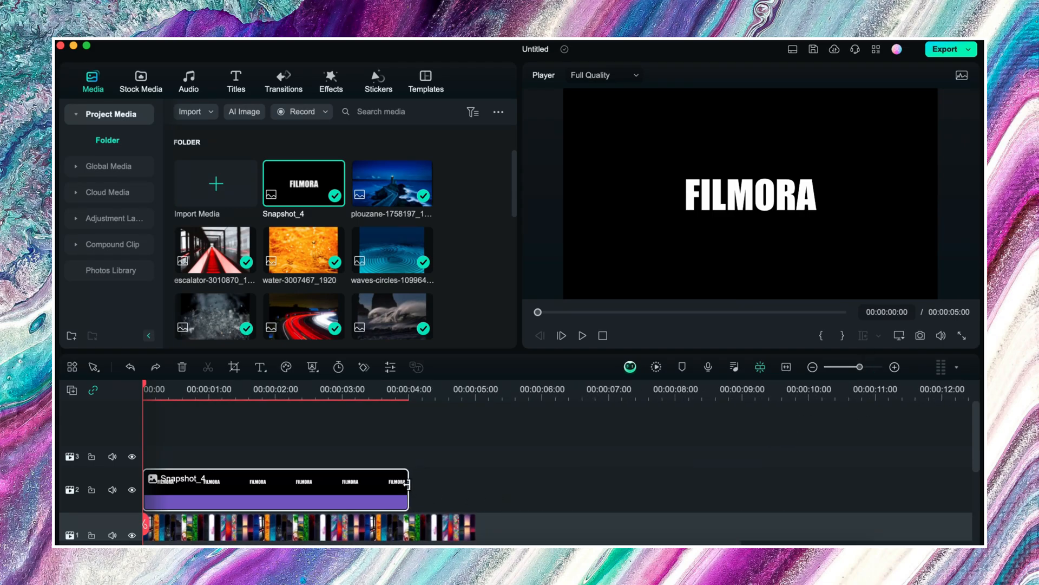
left_click_drag(408, 490, 474, 511)
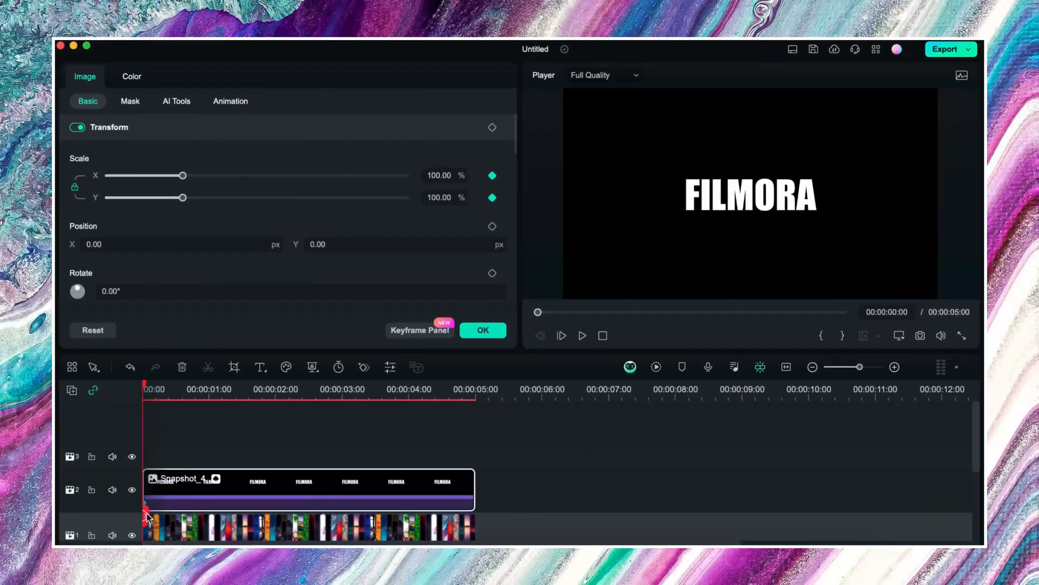
Move to the snapshot's end and keyframe its Scale at 200%.
left_click(582, 336)
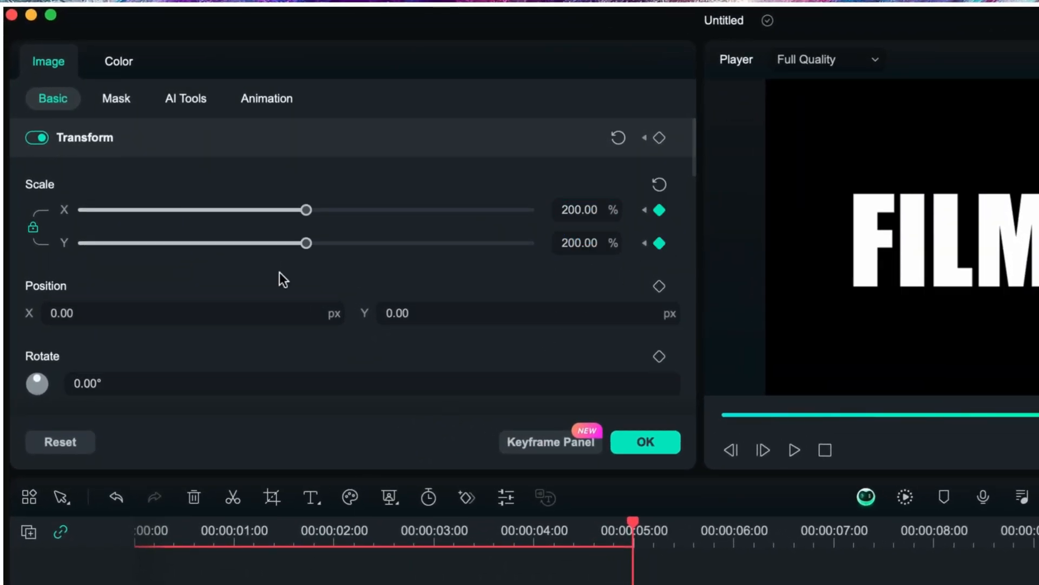
Set the snapshot's Compositing Blend Mode to Multiply and confirm.
scroll("down", 3)
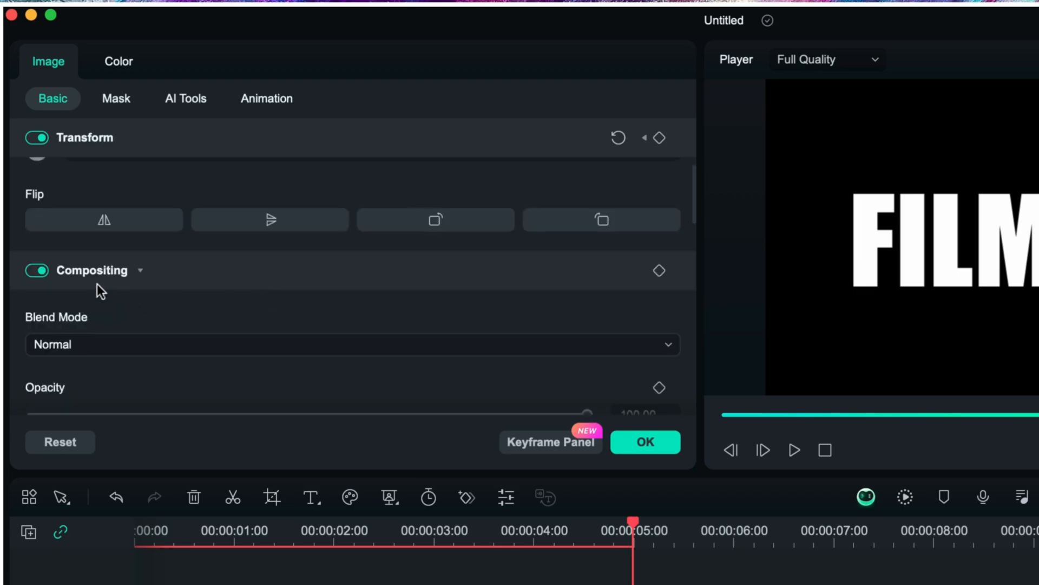
scroll("down", 3)
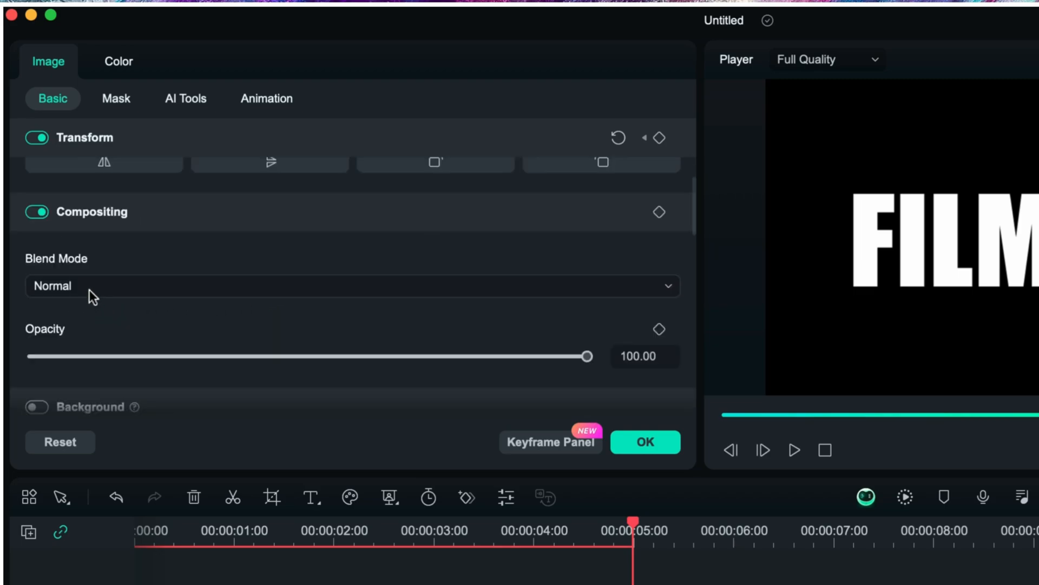
left_click(352, 286)
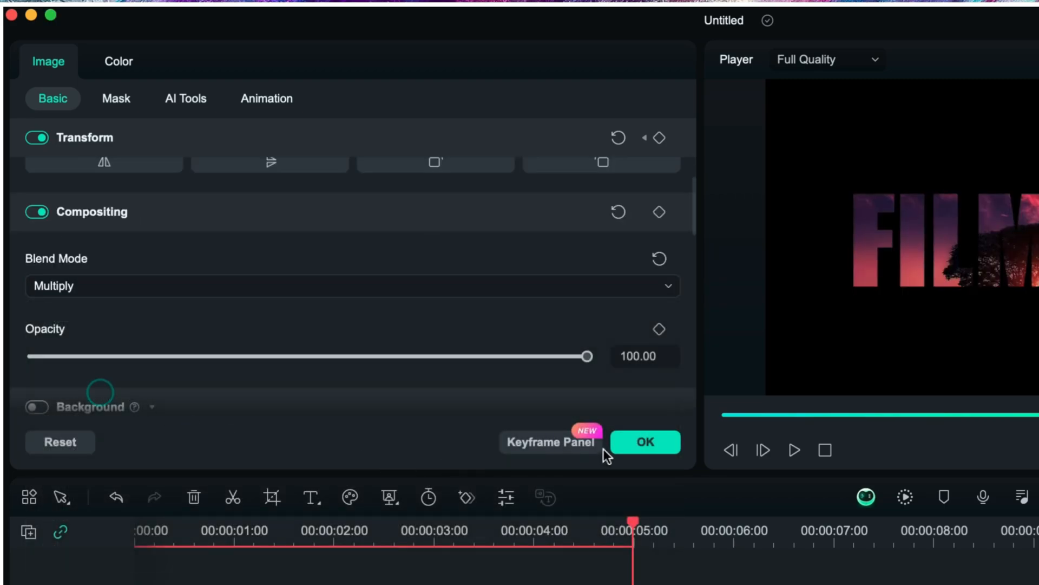
left_click(644, 442)
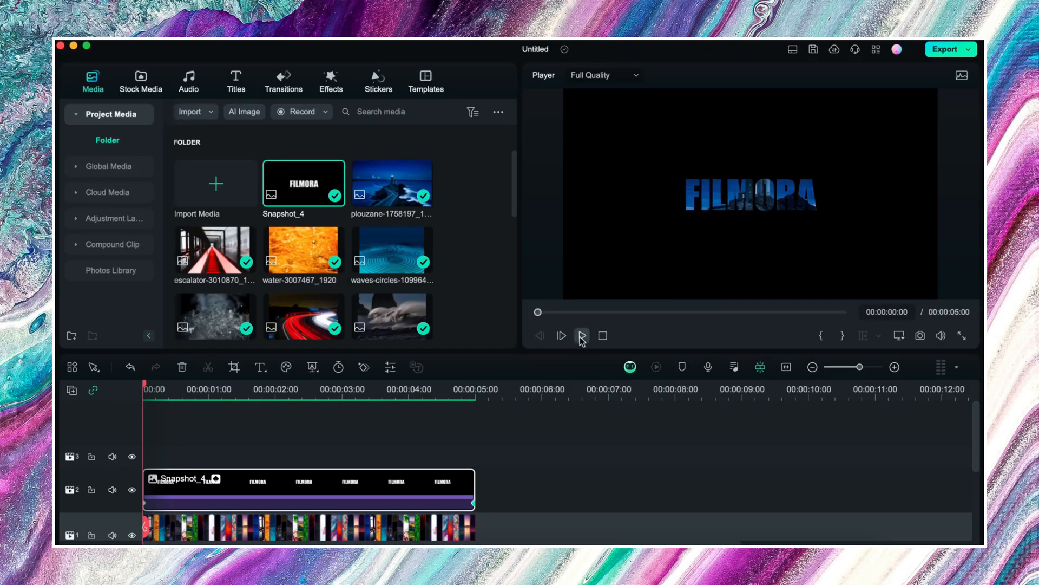
left_click(581, 336)
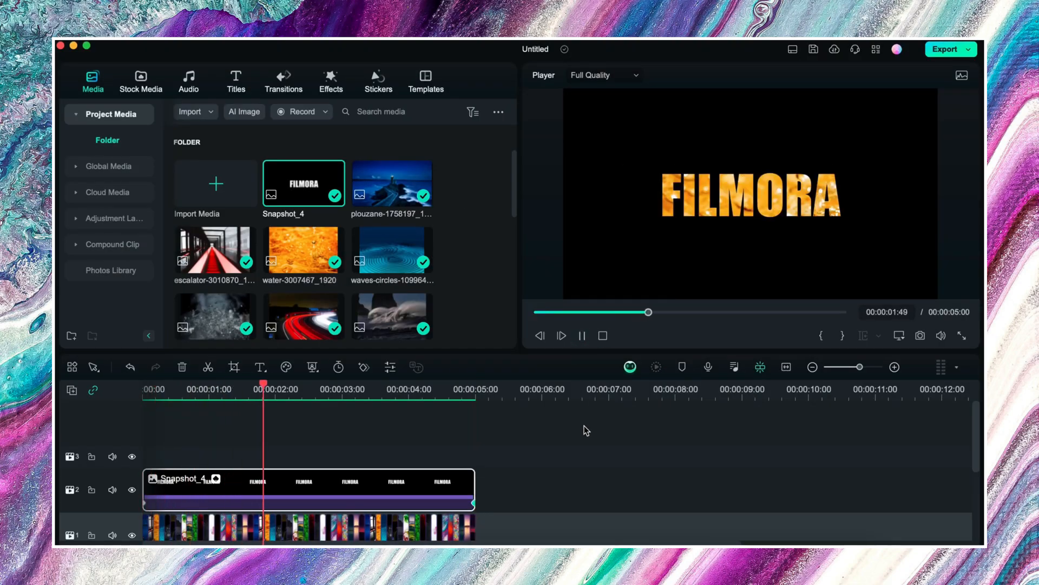